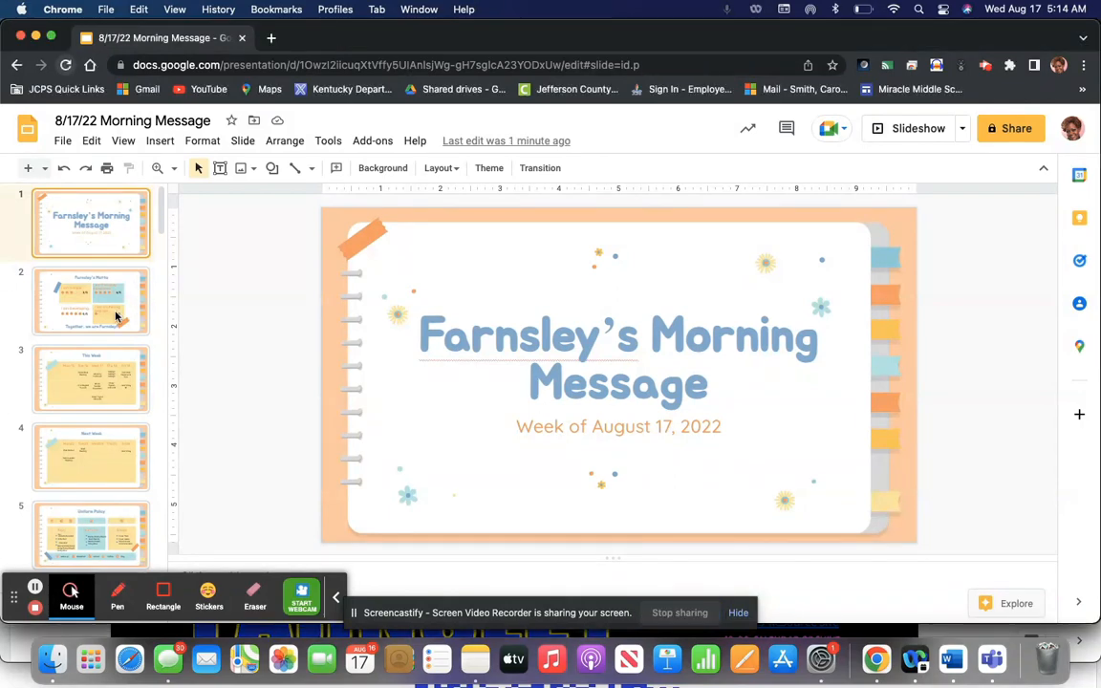
Step: Open slide 2, Farnsley's Motto, from the filmstrip
{"action": "left_click", "coordinate": [91, 301]}
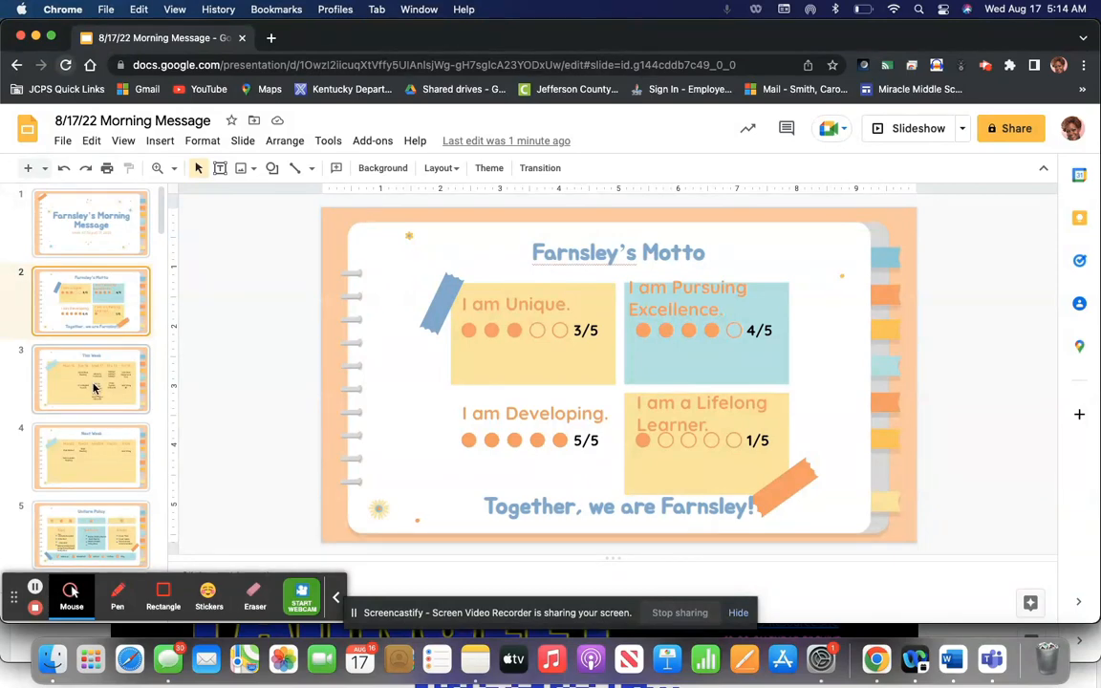
Step: Open slide 3, This Week, showing the Monday–Friday school events
{"action": "left_click", "coordinate": [91, 379]}
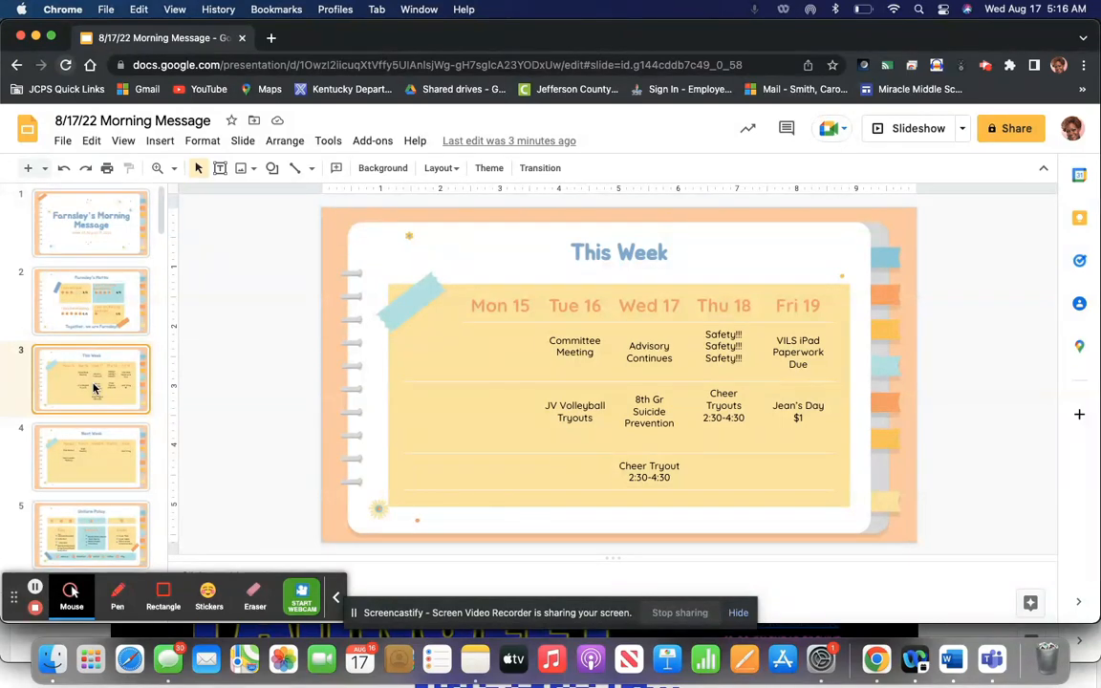
Step: Open slide 4, Next Week, listing iPad Rollout and Jean's Day
{"action": "left_click", "coordinate": [91, 457]}
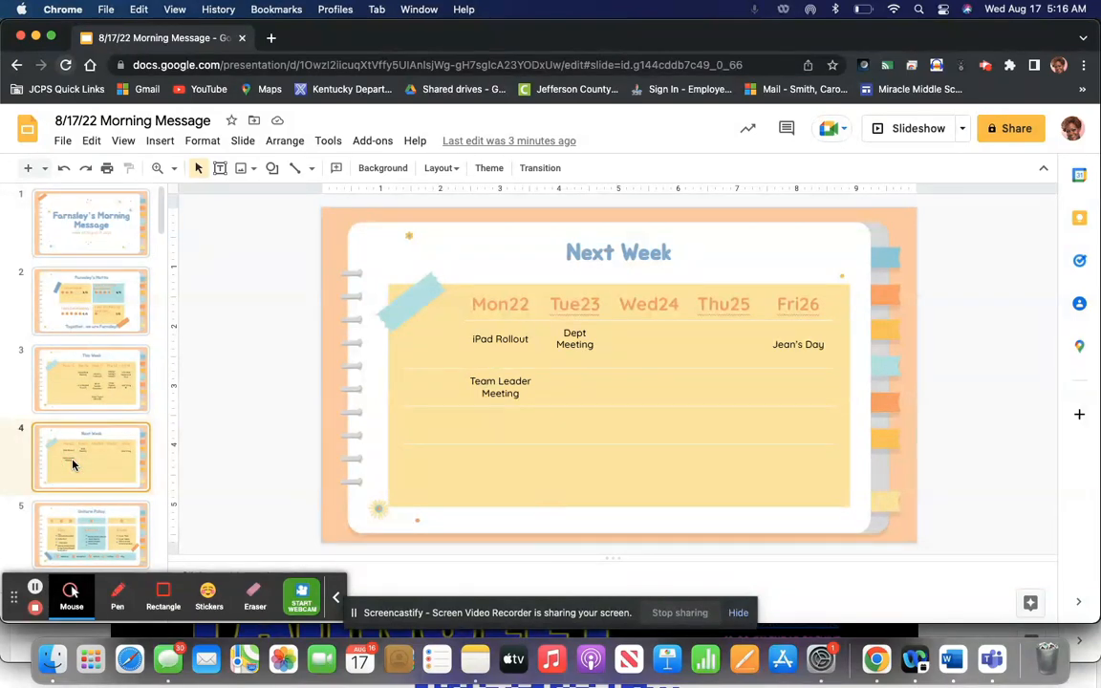
{"action": "scroll", "scroll_direction": "down", "scroll_amount": 3}
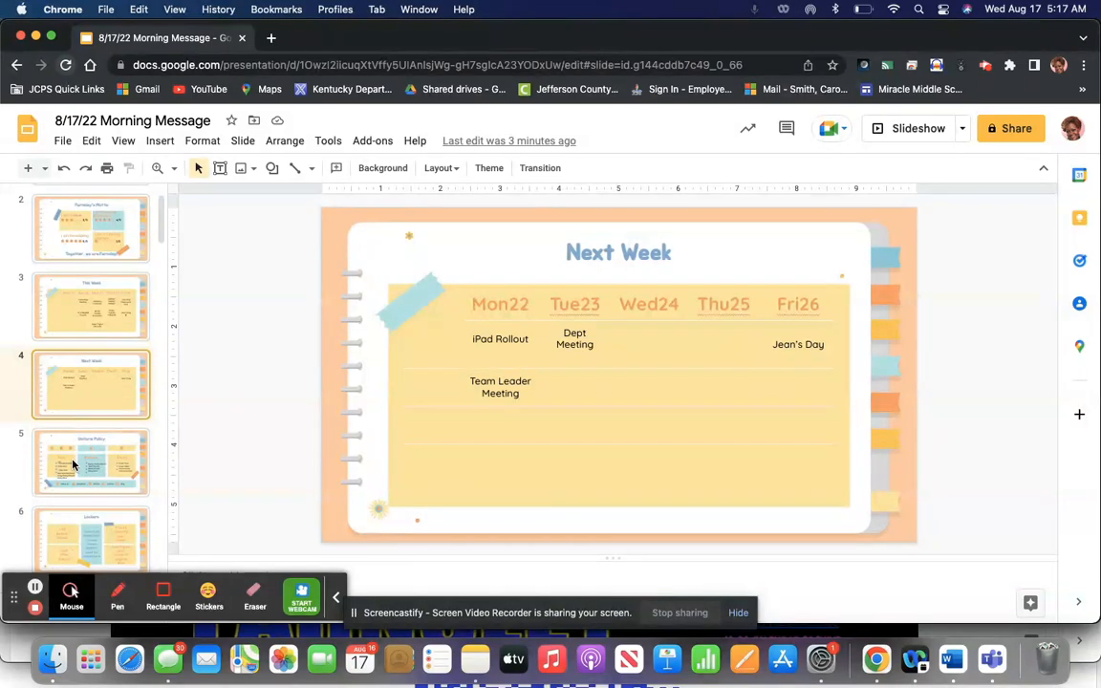
{"action": "scroll", "scroll_direction": "down", "scroll_amount": 3}
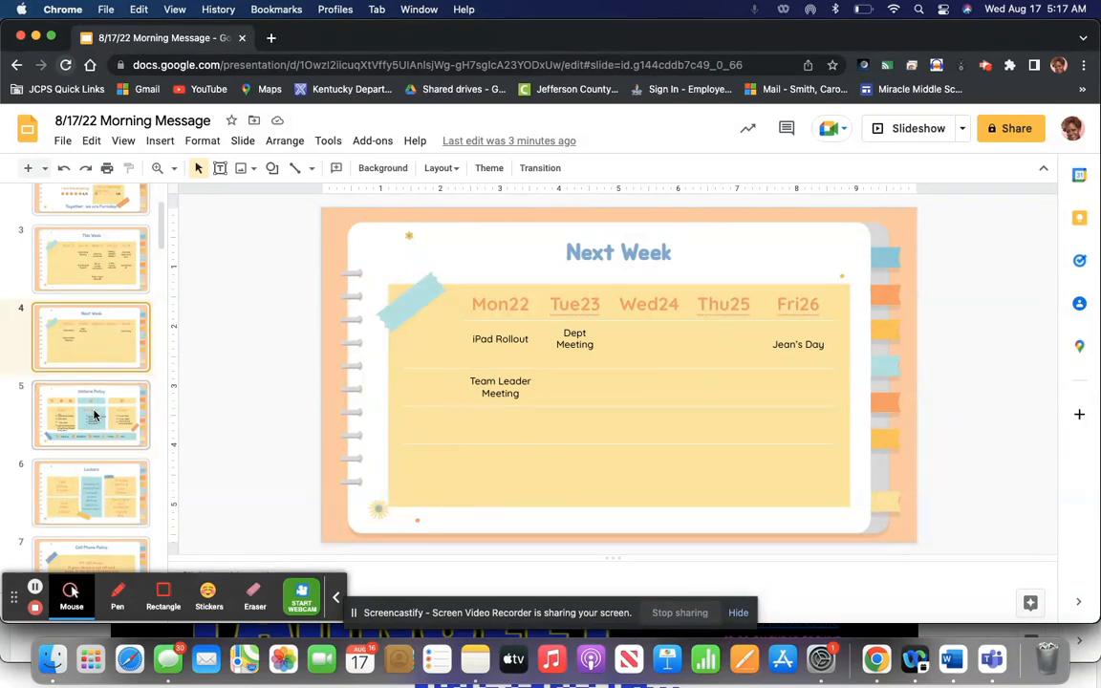
Step: Advance through the filmstrip to the Lockers slide with its locker tips
{"action": "left_click", "coordinate": [91, 414]}
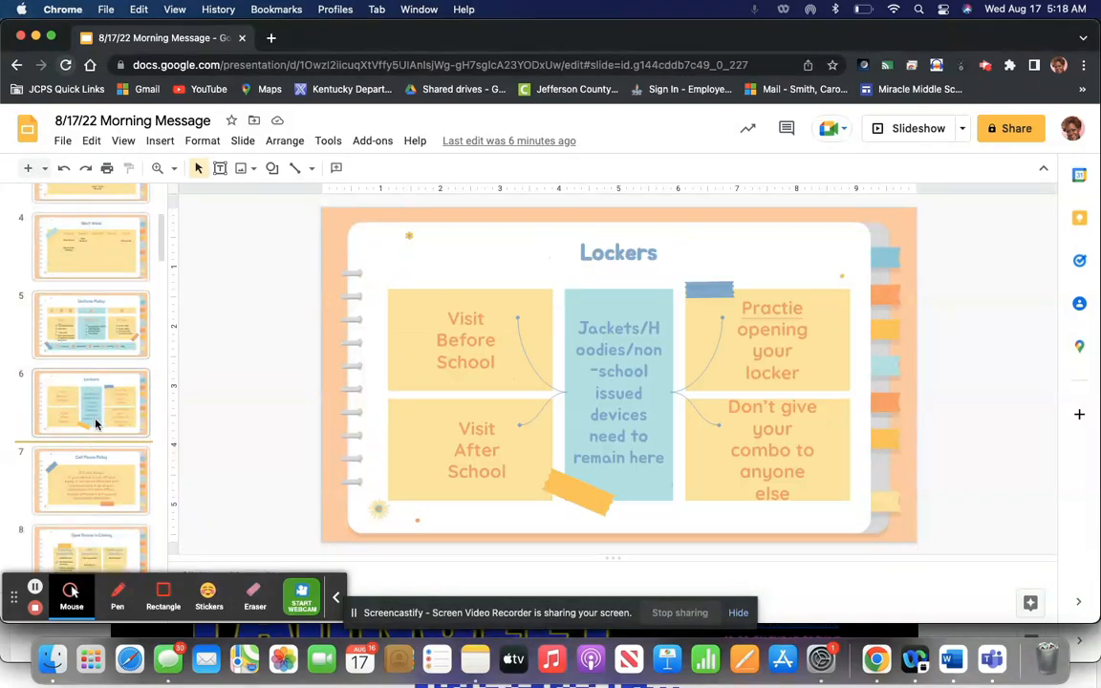
{"action": "left_click", "coordinate": [91, 402]}
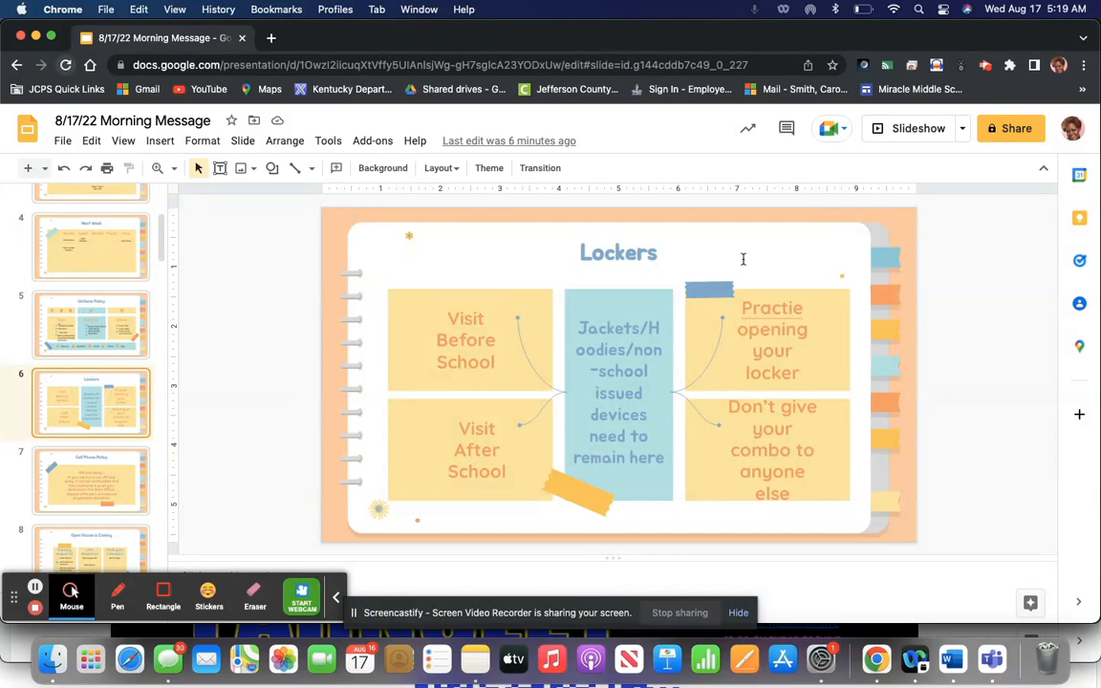
{"action": "left_click", "coordinate": [771, 340]}
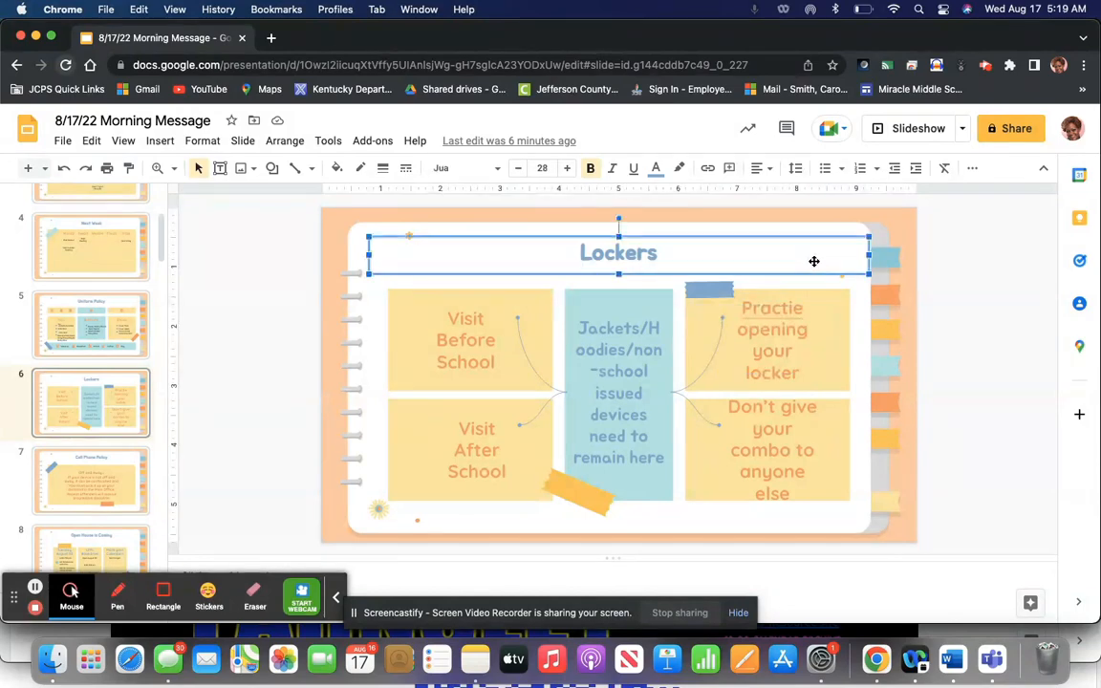
{"action": "mouse_move", "coordinate": [255, 380]}
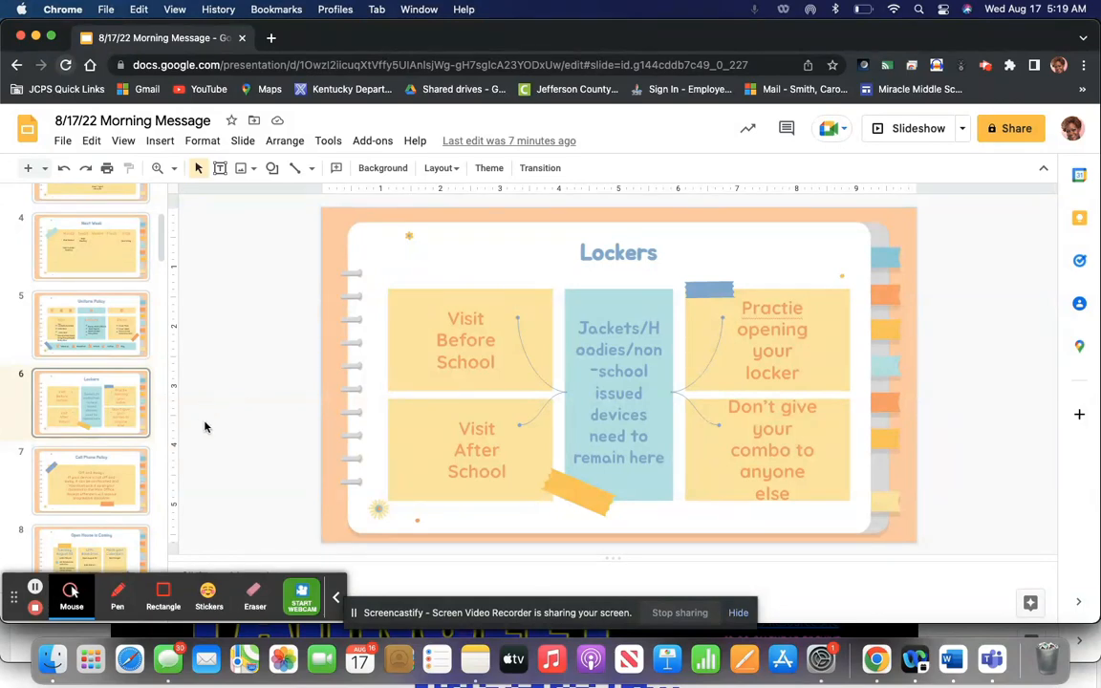
{"action": "mouse_move", "coordinate": [77, 411]}
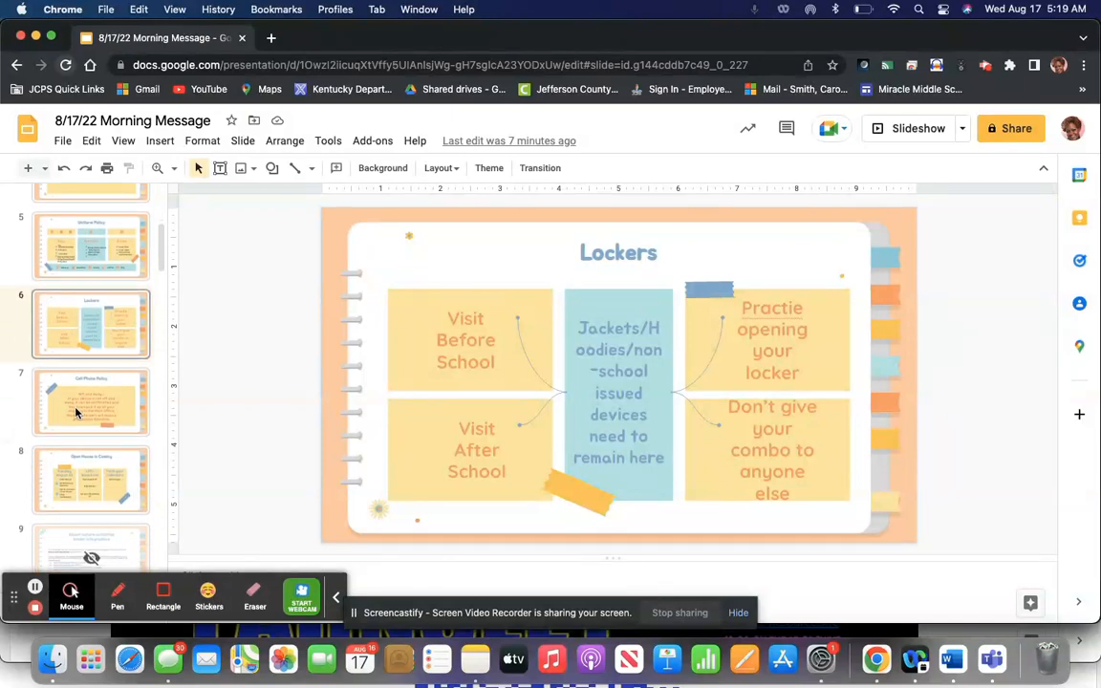
Step: Open slide 7, Cell Phone Policy, and scroll the filmstrip down
{"action": "left_click", "coordinate": [91, 402]}
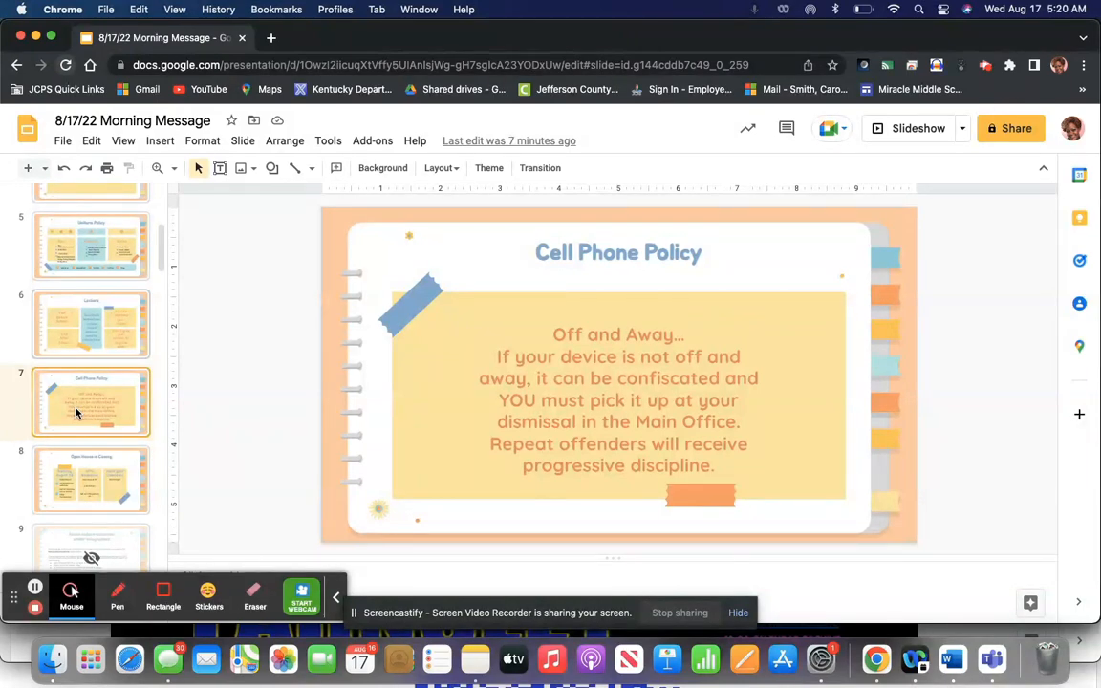
{"action": "scroll", "scroll_direction": "down", "scroll_amount": 3}
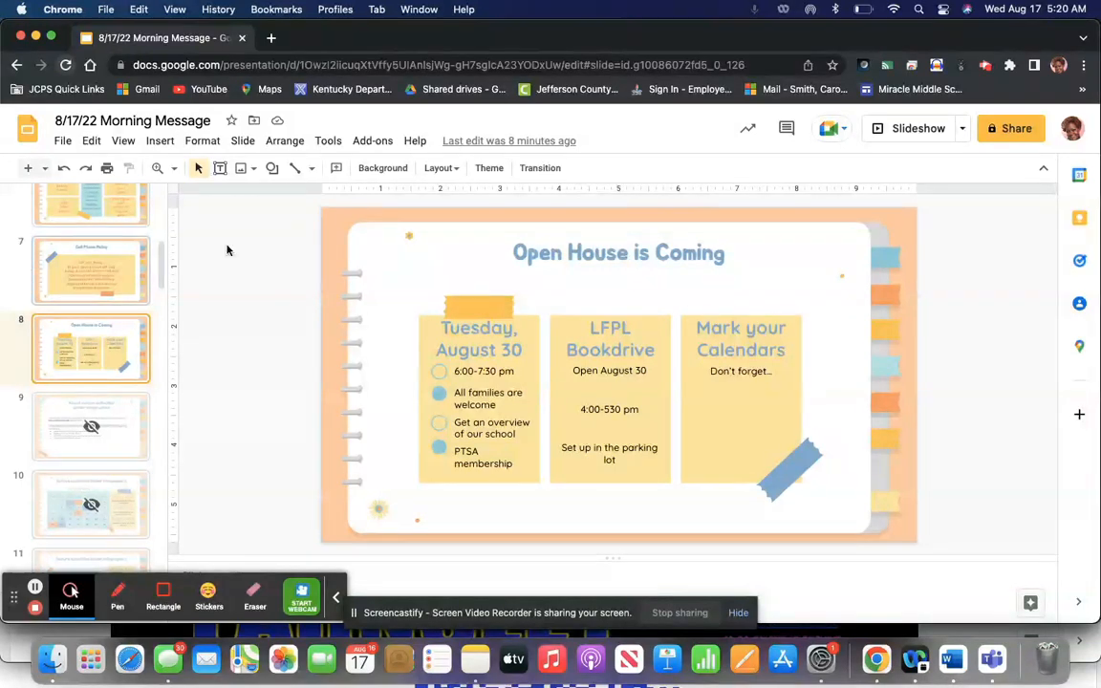
Step: Scroll the filmstrip back to the top while Open House is Coming stays displayed
{"action": "scroll", "scroll_direction": "up", "scroll_amount": 3}
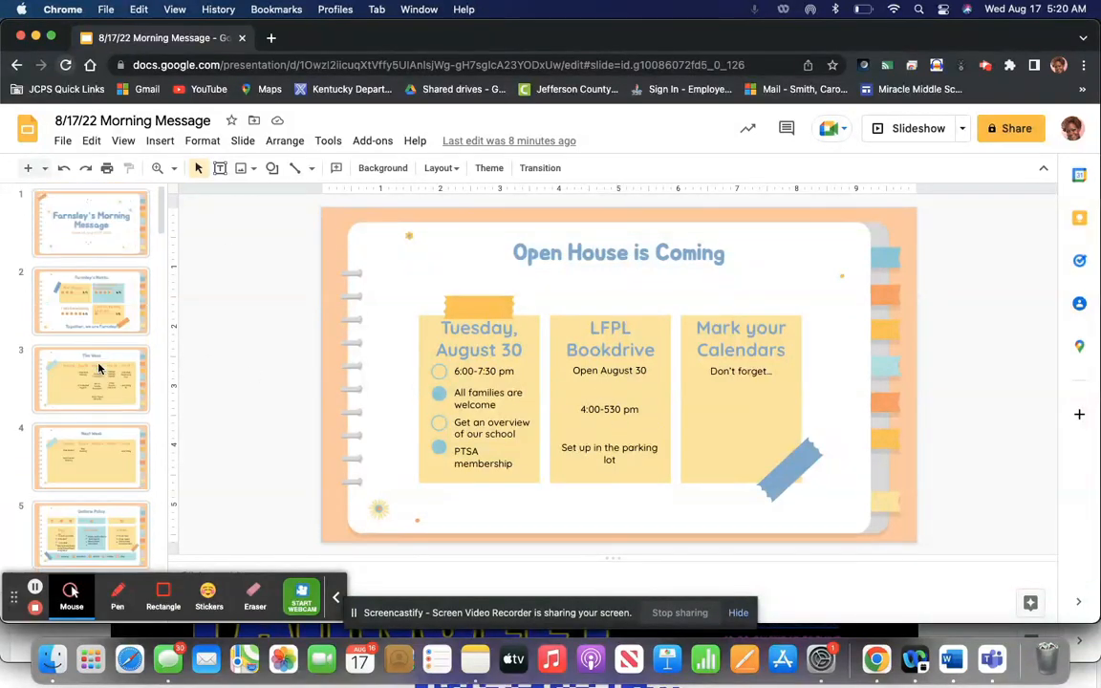
{"action": "mouse_move", "coordinate": [387, 532]}
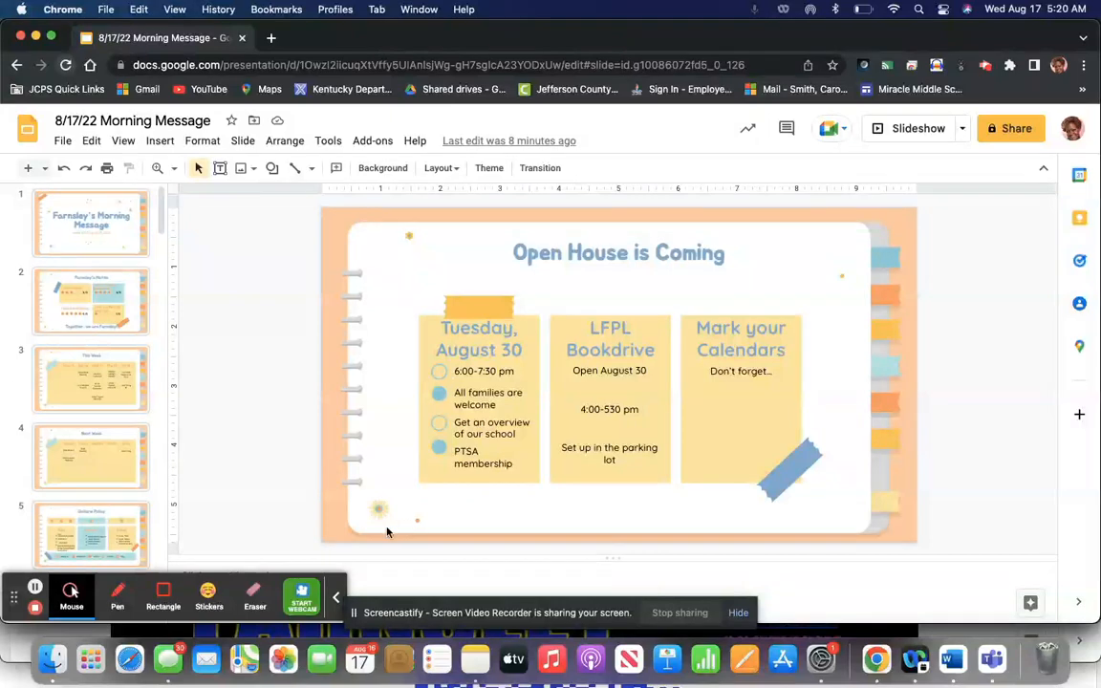